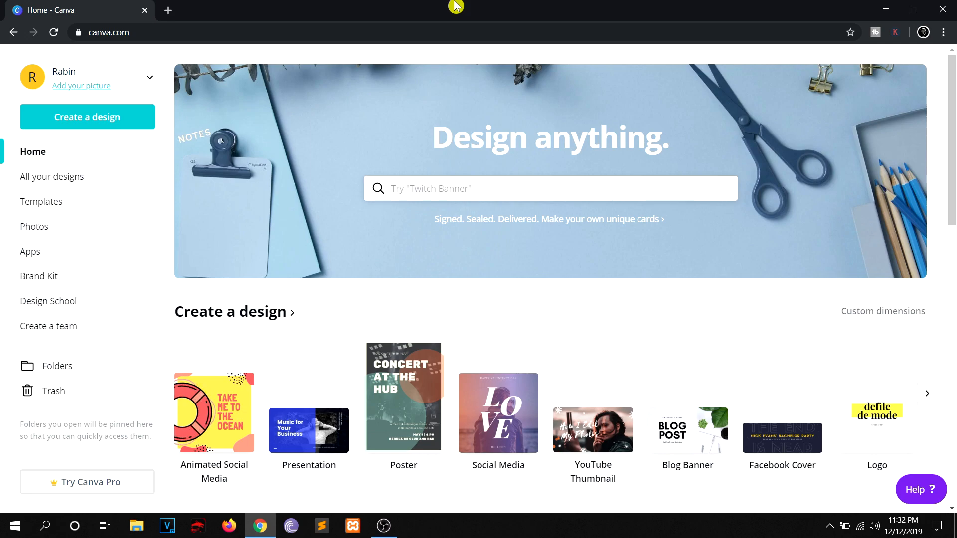
mouse_move(419, 6)
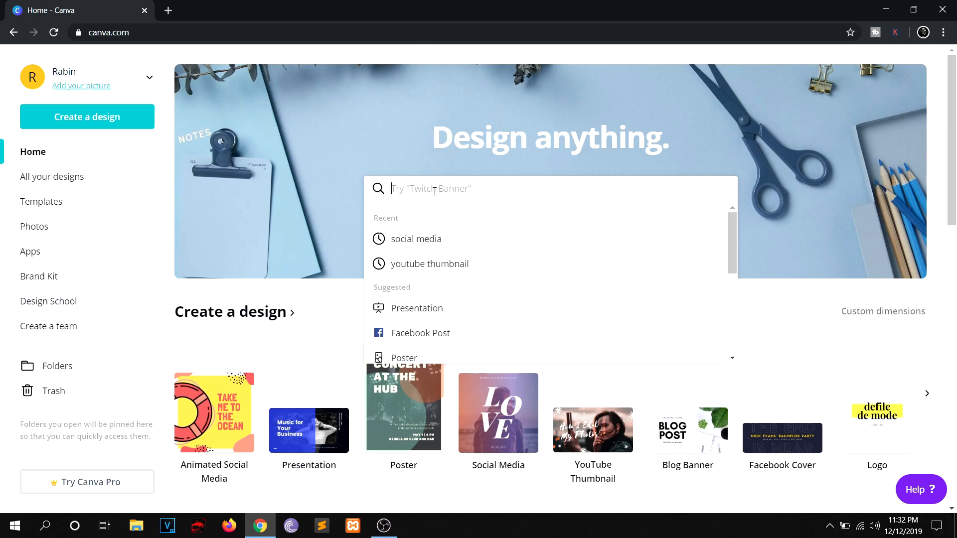
- Search the home page for 'so' and choose the Social Media design type
text(so)
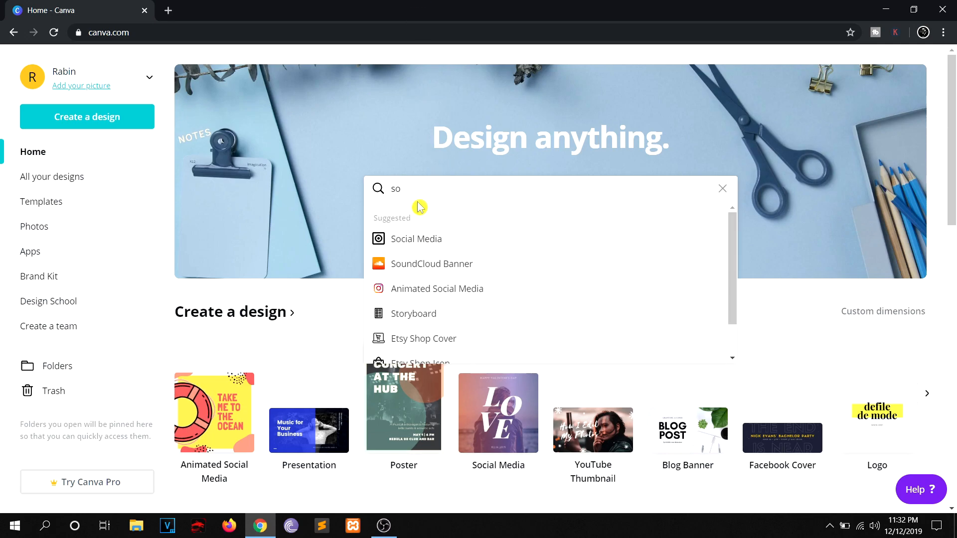
click(417, 240)
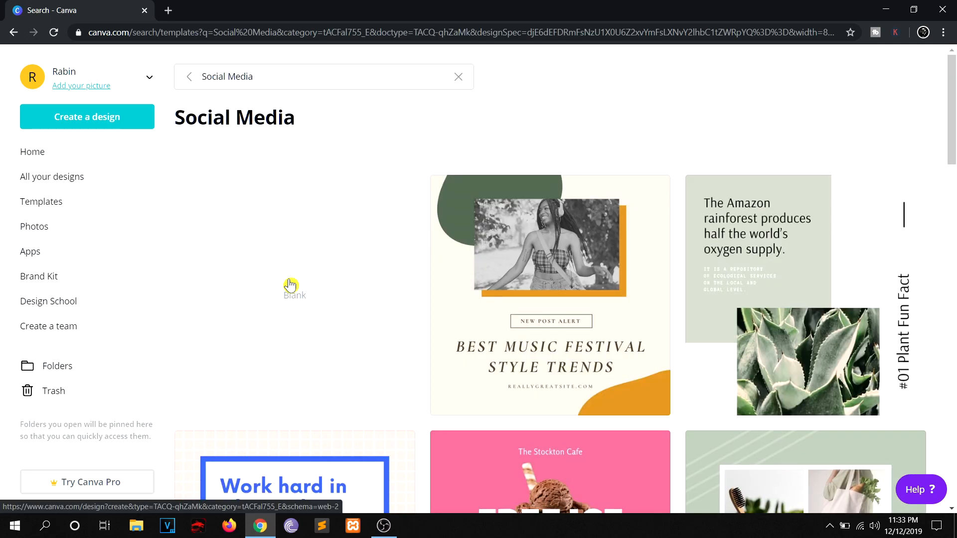
mouse_move(276, 289)
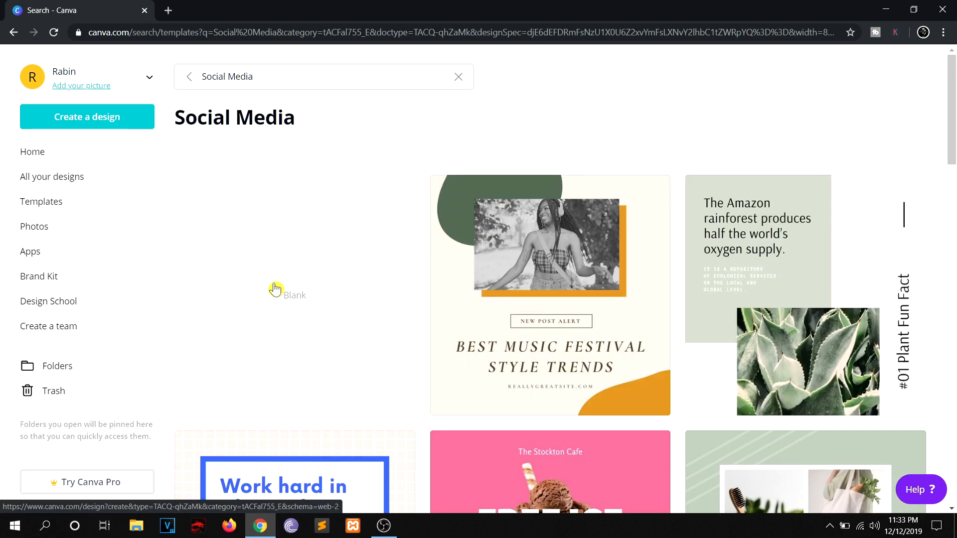
- Start a blank Social Media design and apply the hair-photo quote template
click(275, 289)
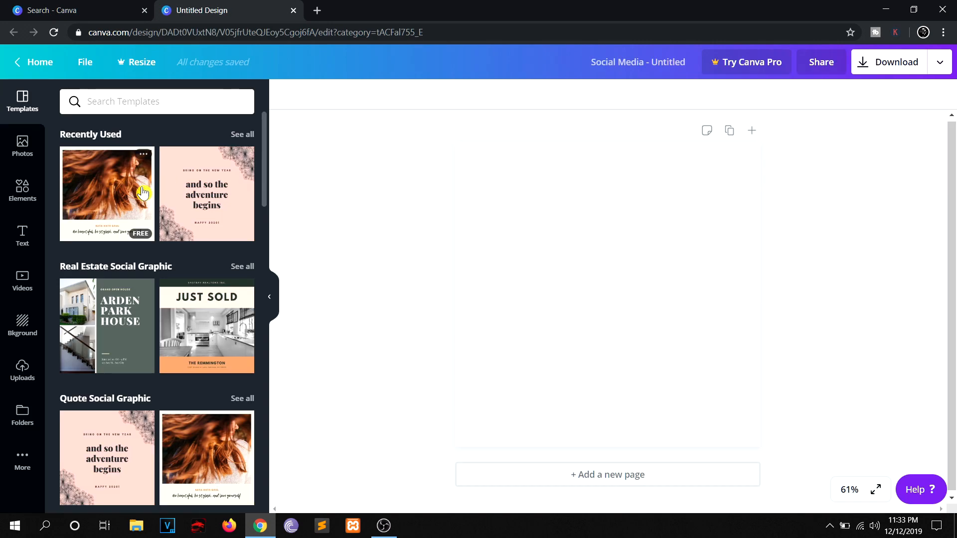
mouse_move(120, 195)
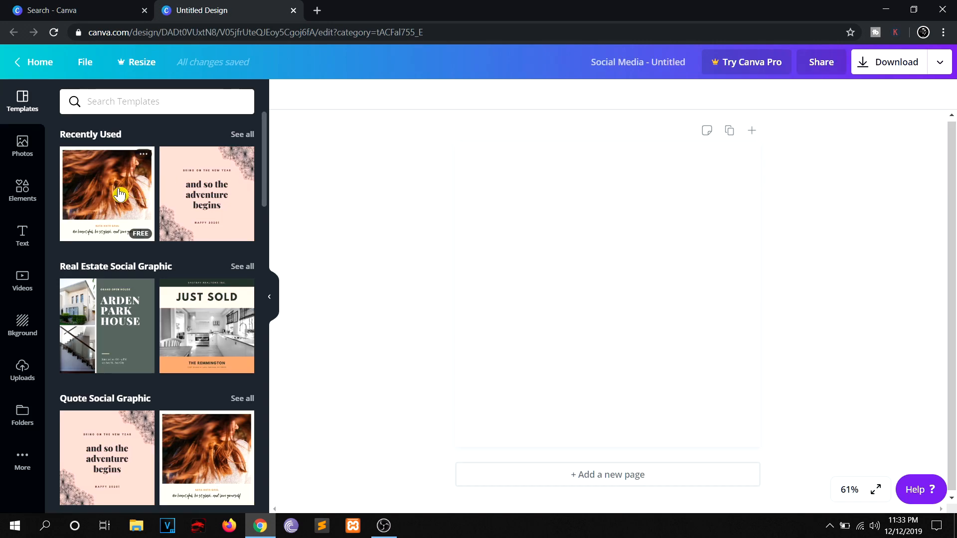
click(119, 195)
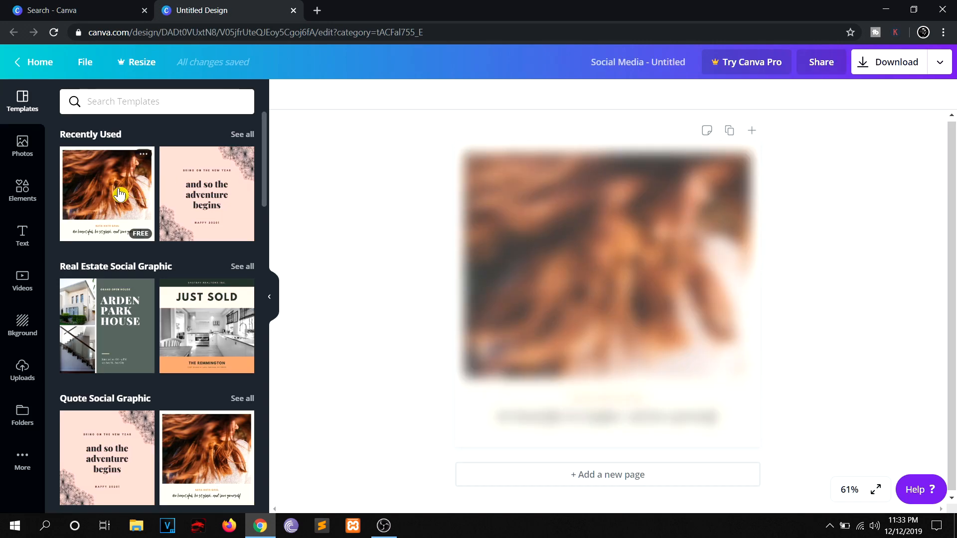
click(120, 195)
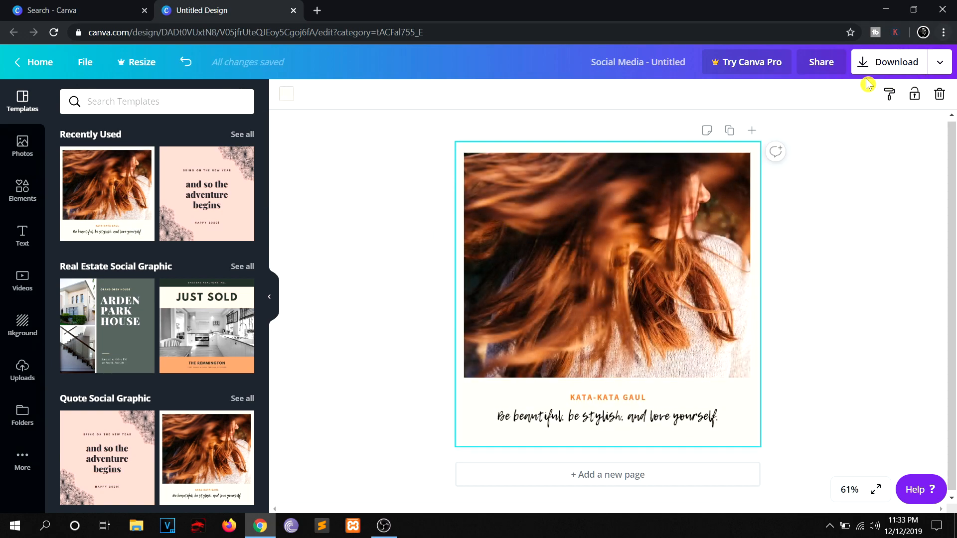
- Download the quote design as a PNG
click(890, 62)
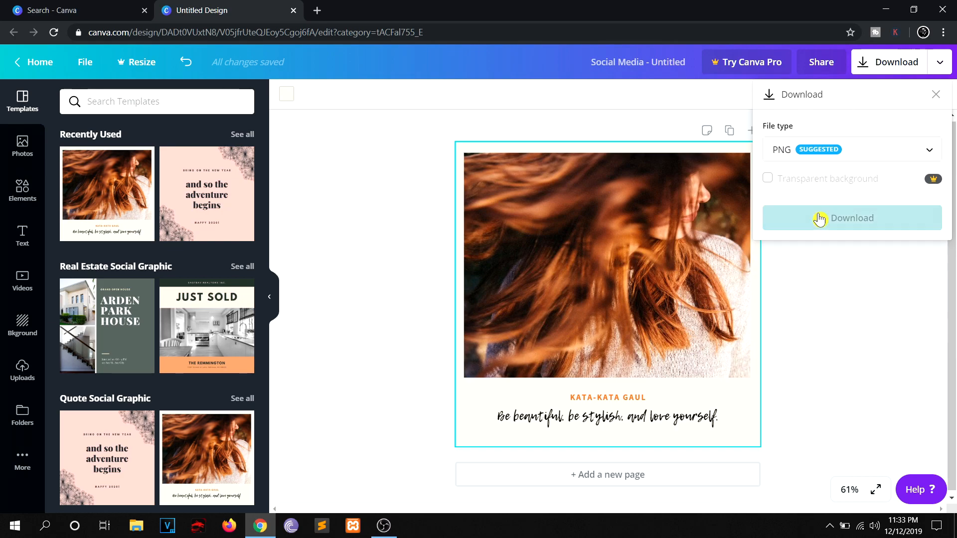
click(852, 217)
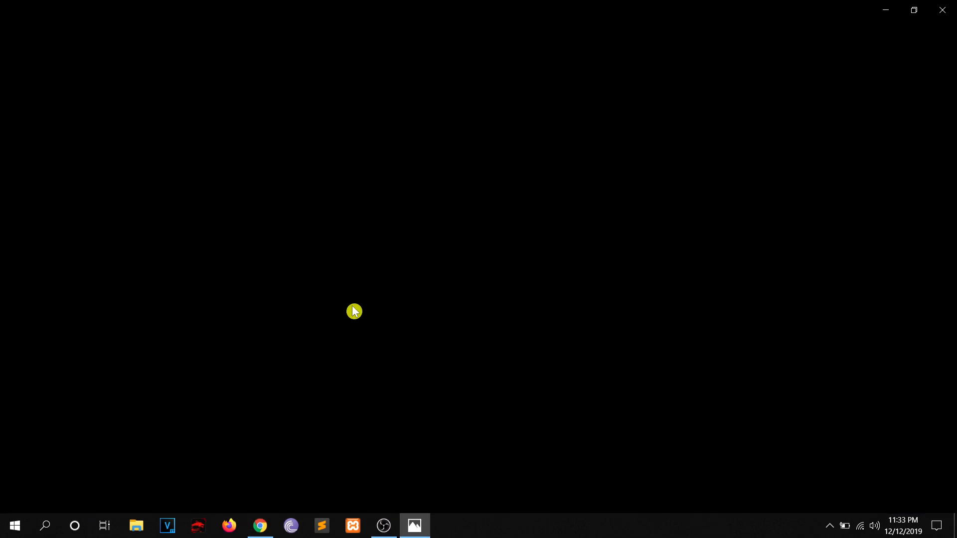
- Check the downloaded PNG's file info in Photos, confirming 800 × 800 dimensions
click(415, 527)
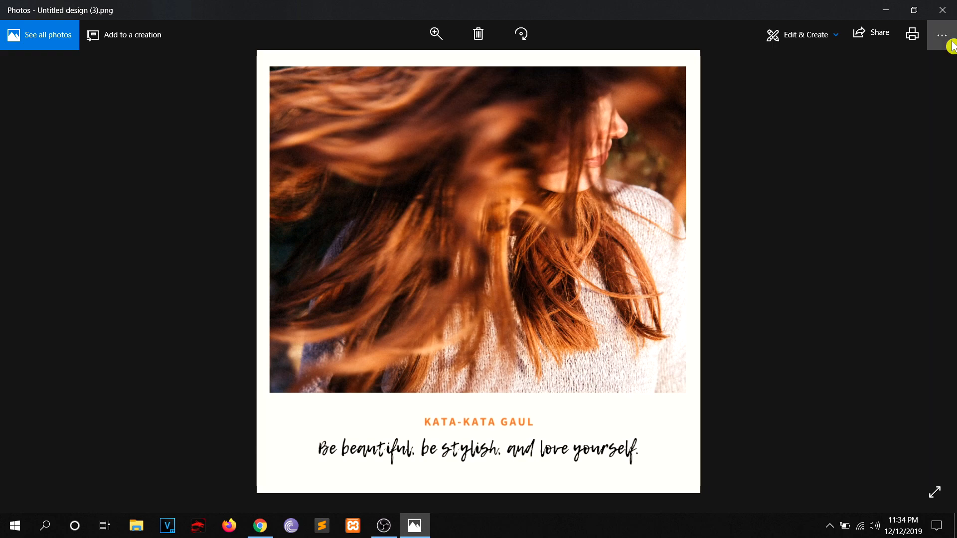
click(943, 34)
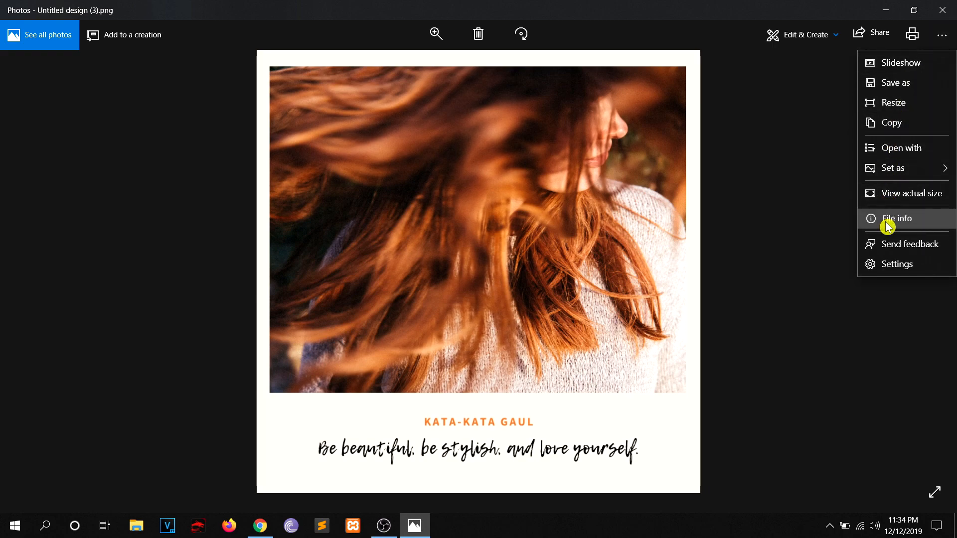
click(897, 219)
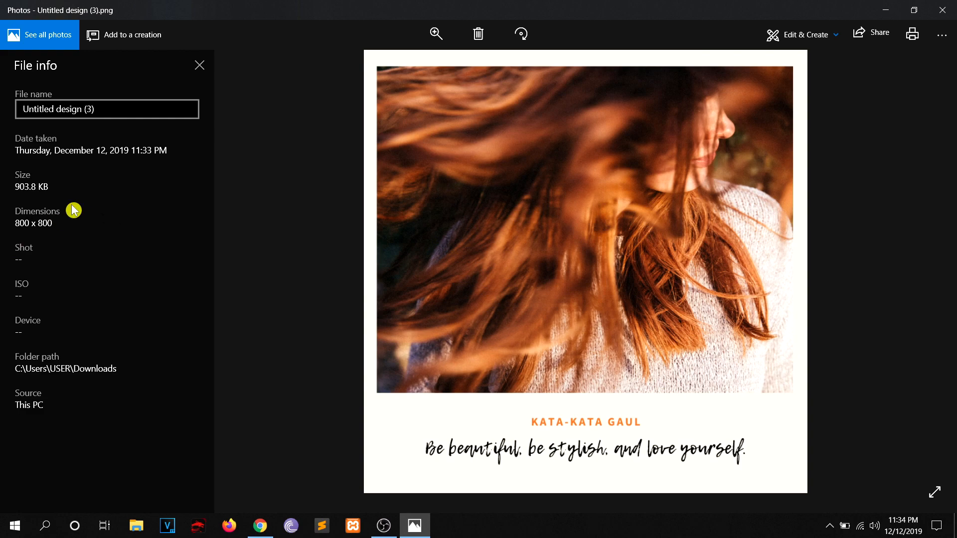
mouse_move(301, 321)
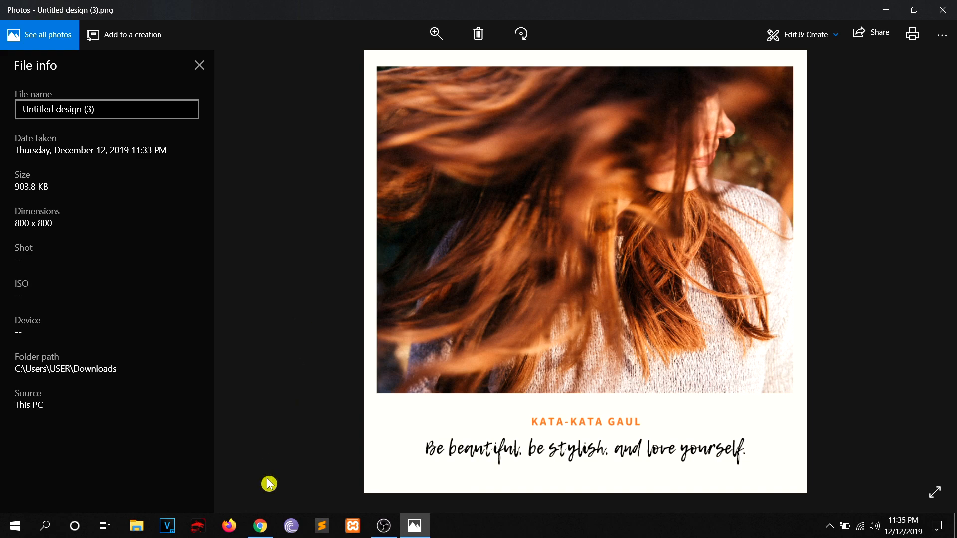
- Return to Canva, close the finished design tab and start a new design-type search
click(260, 527)
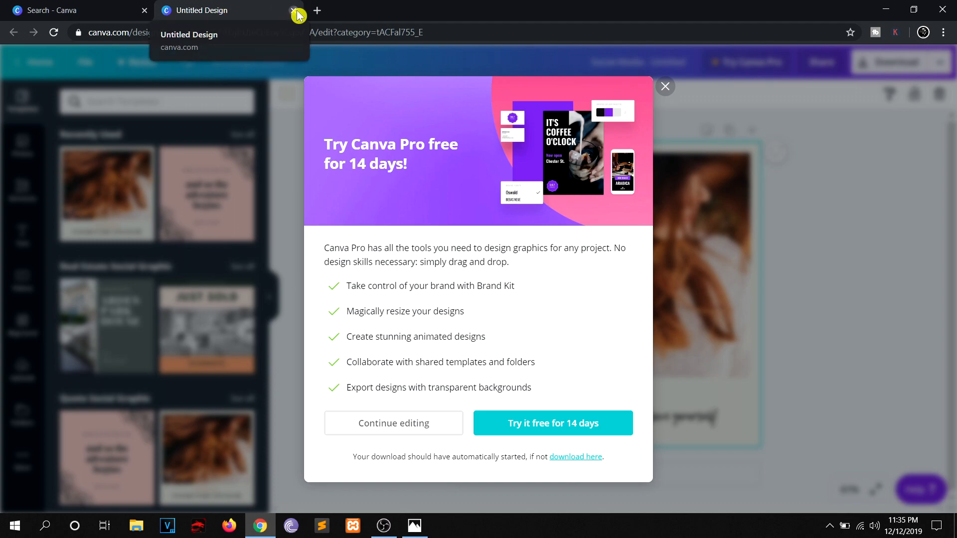
click(295, 9)
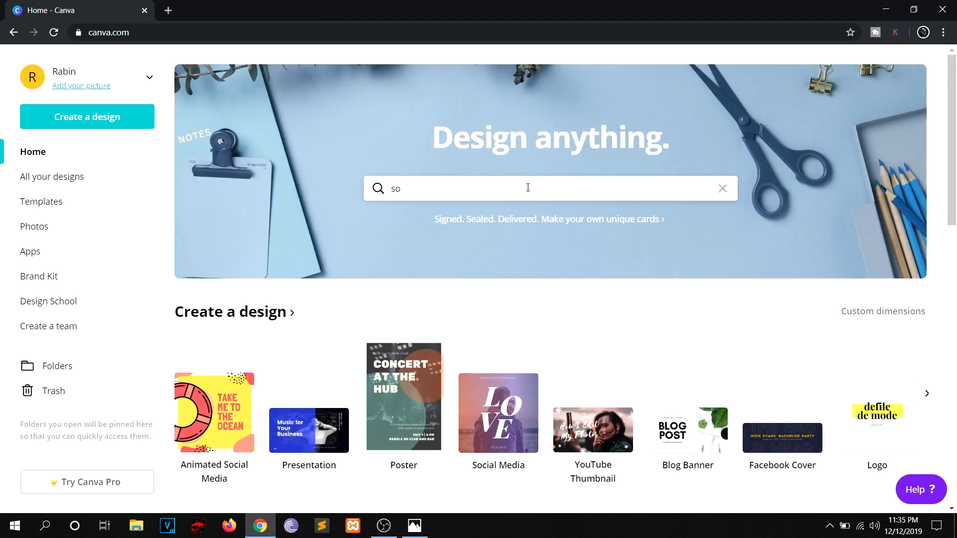
click(722, 188)
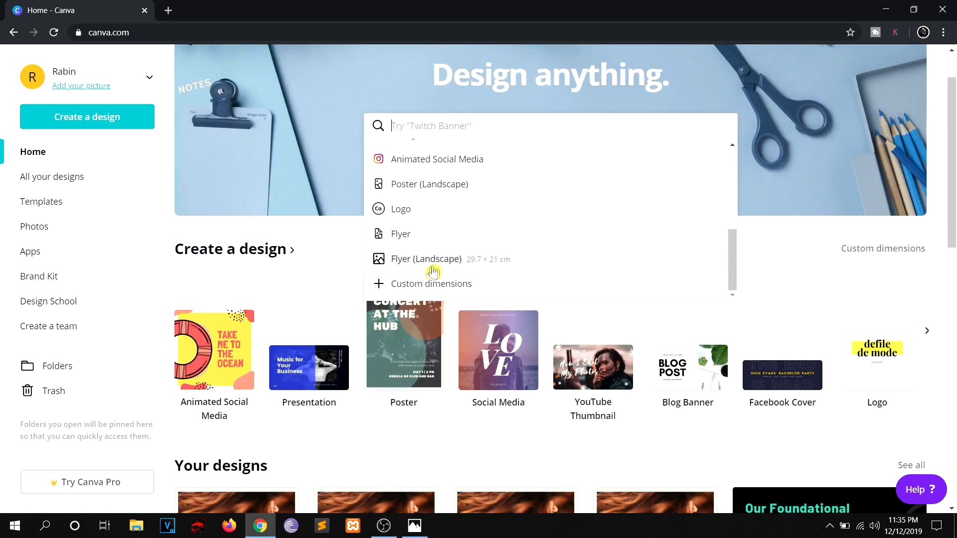
- Create a custom-dimension design 1080 px wide by 1080 px high
click(430, 283)
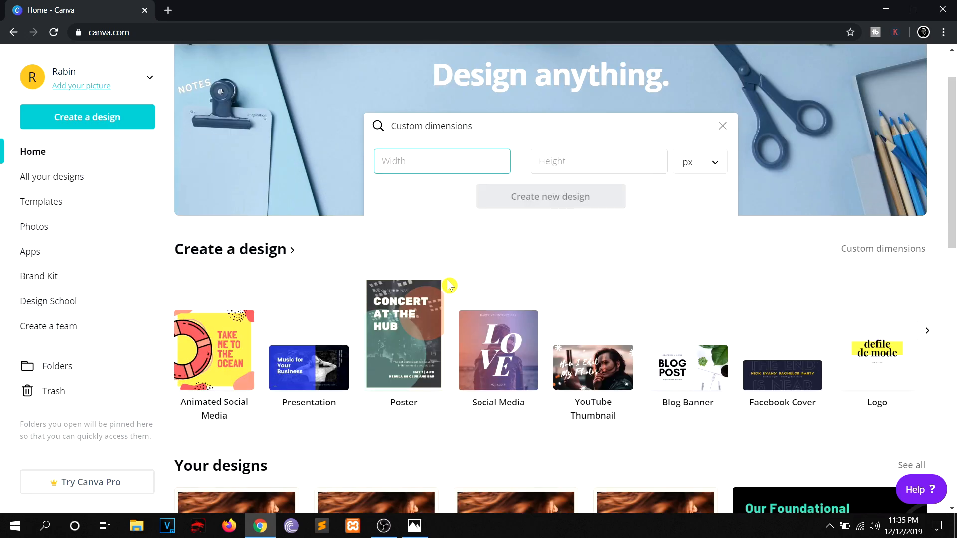
mouse_move(421, 149)
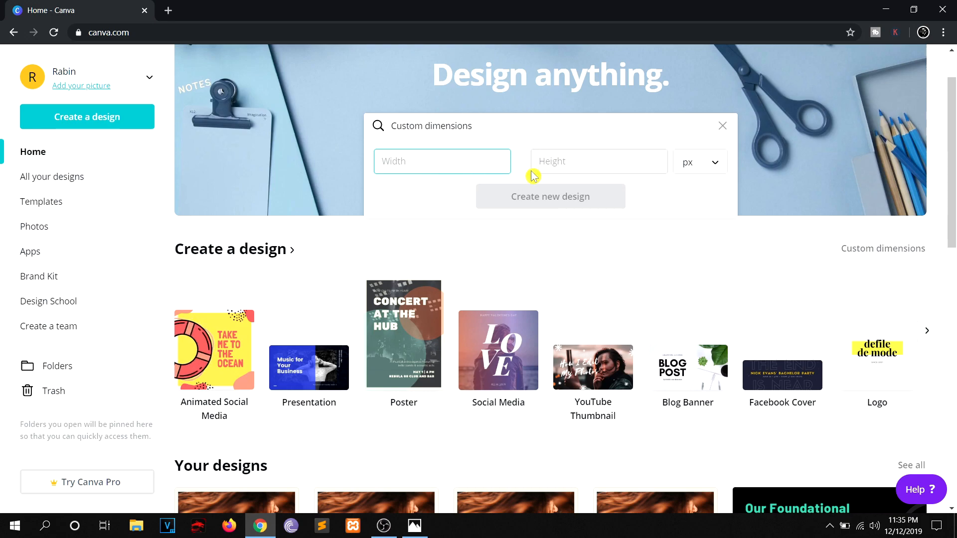
click(443, 161)
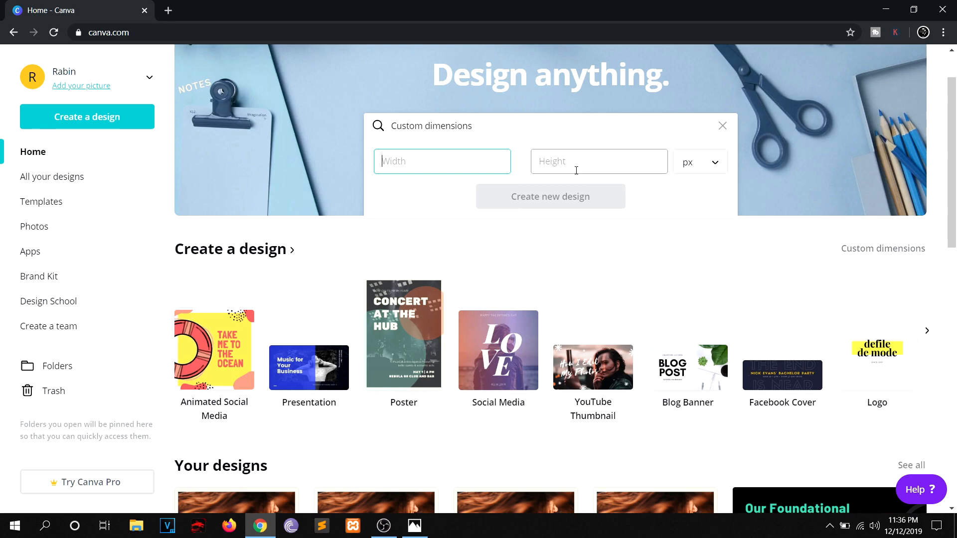
text(1080)
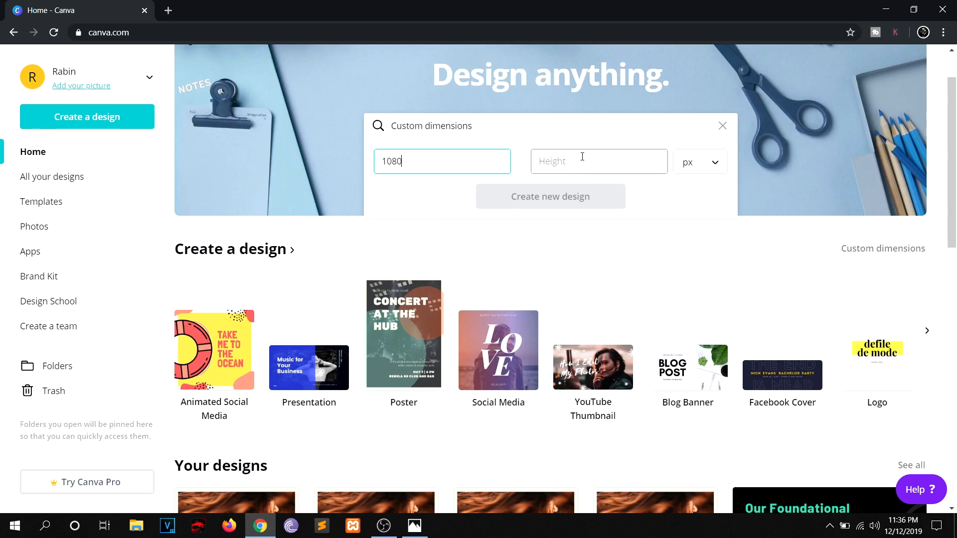
text(1080)
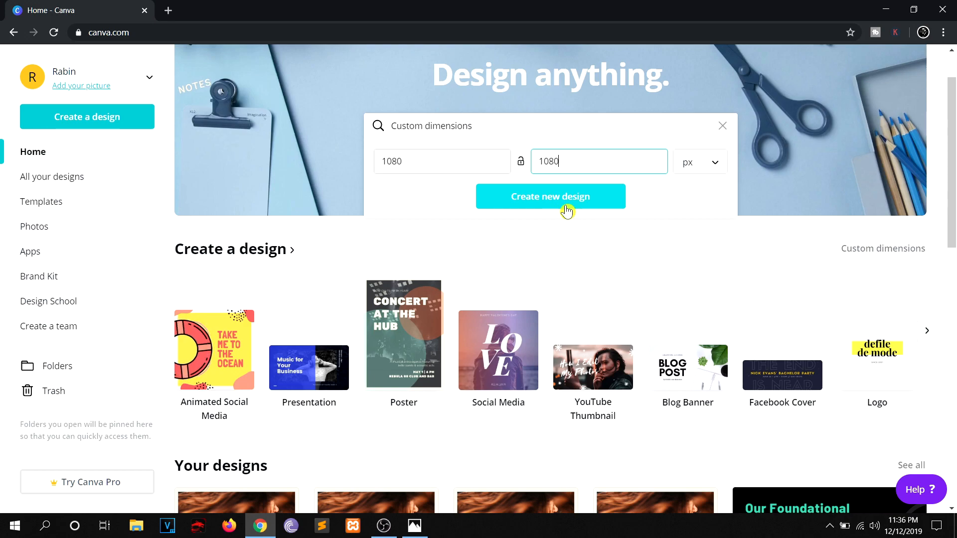
click(550, 197)
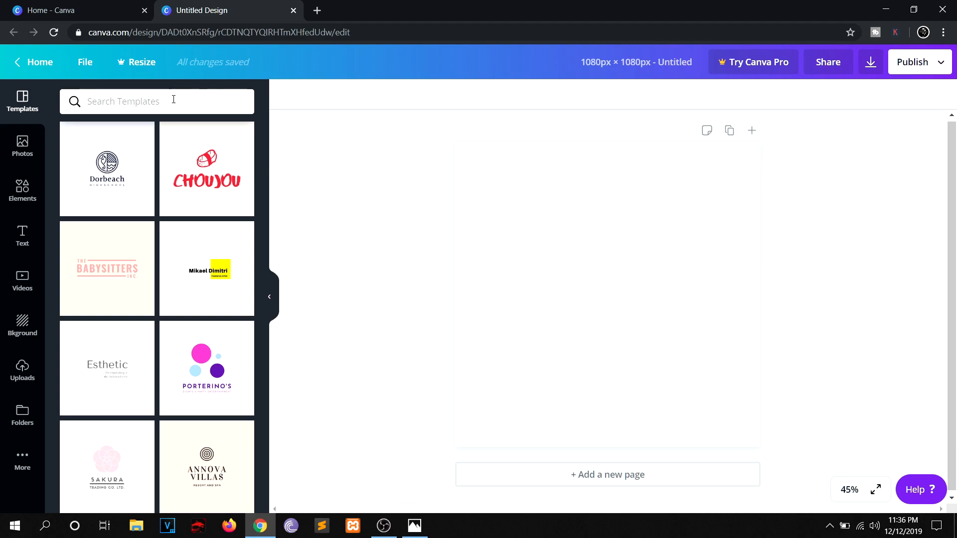
- Search templates for 'social media' and apply the hair-photo quote template to the 1080 design
text(s)
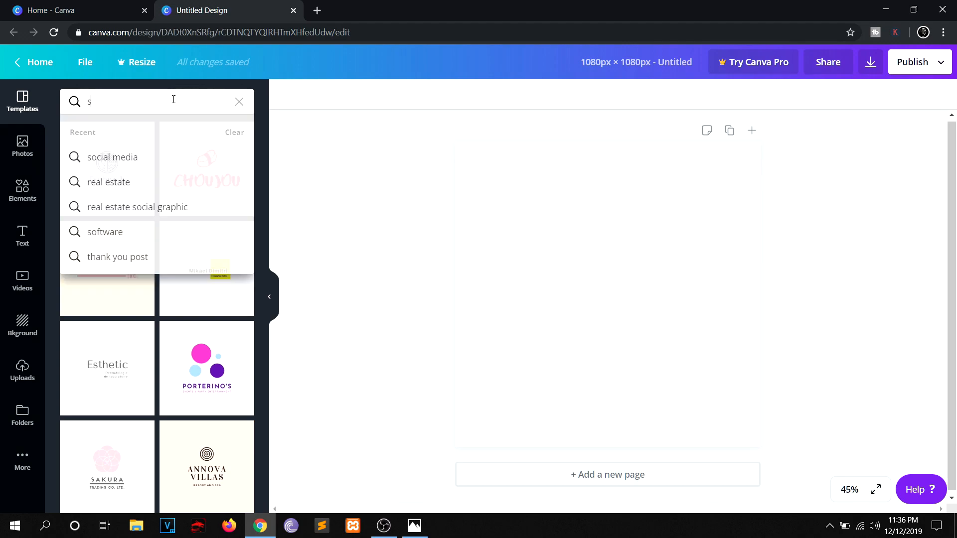
text(ocial)
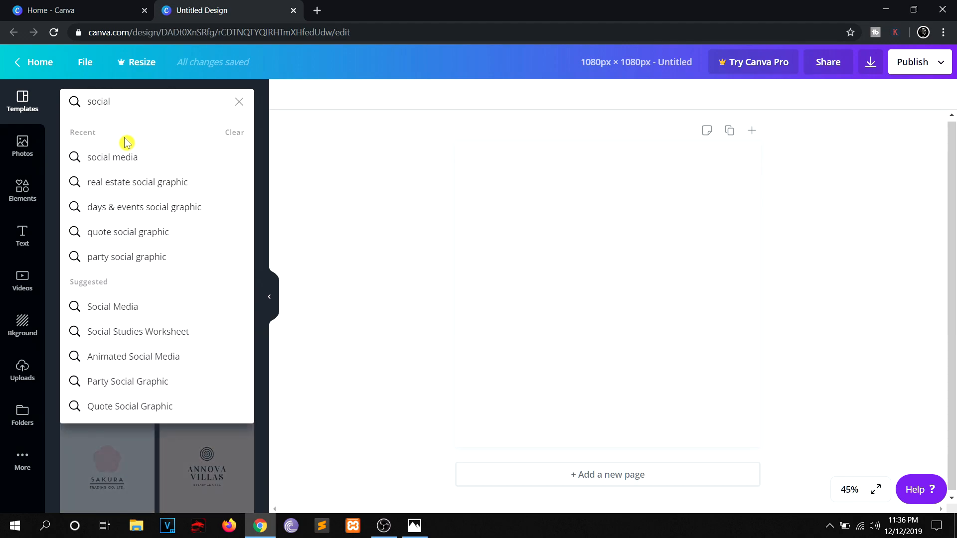
click(111, 158)
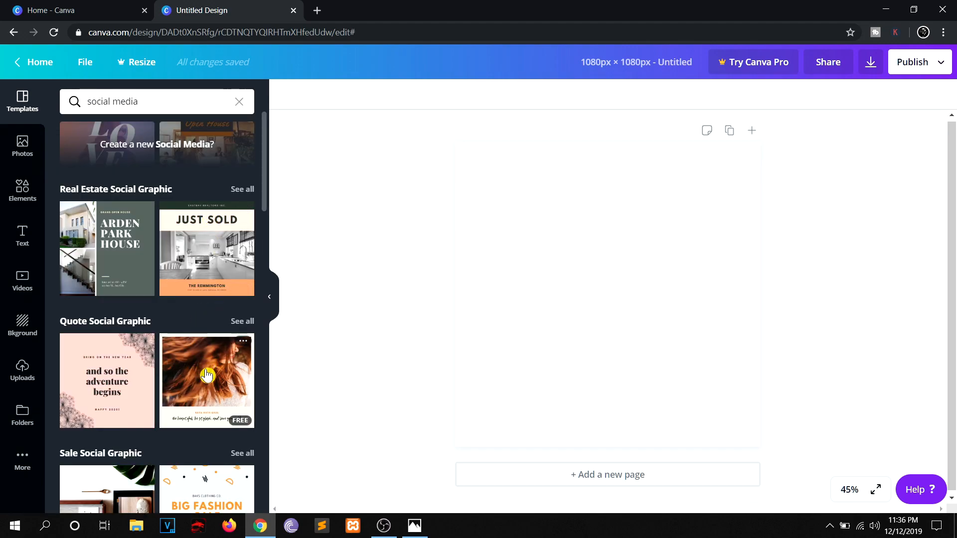
click(207, 376)
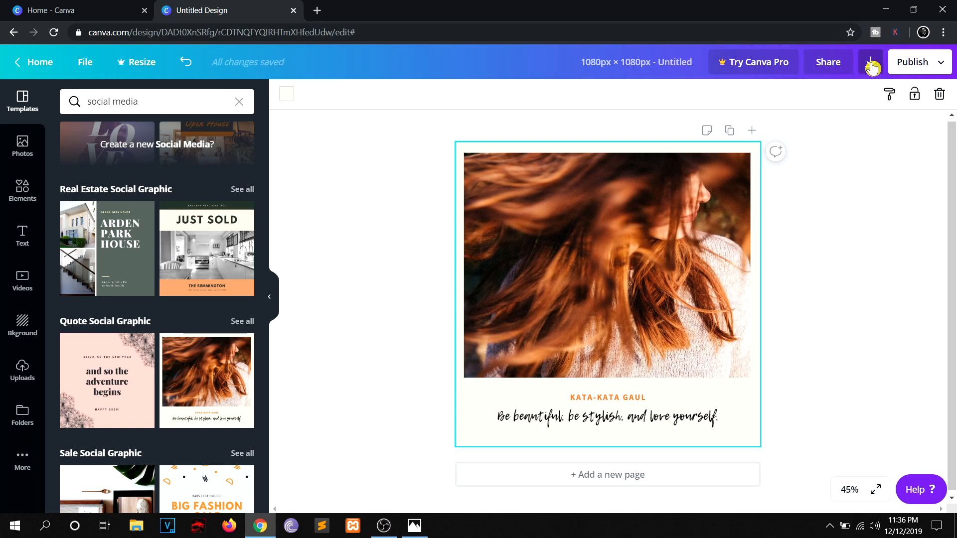
click(870, 61)
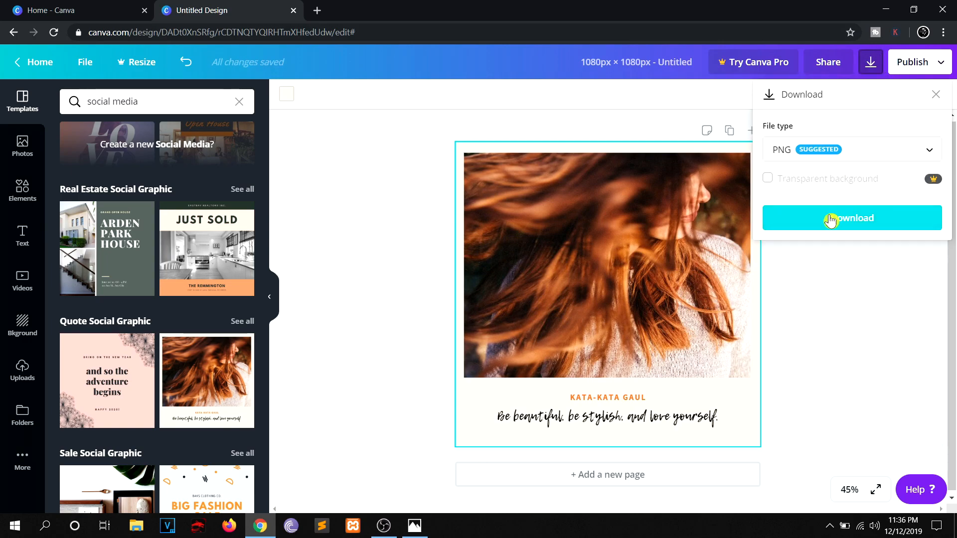
- Download the 1080 × 1080 quote design as a PNG
click(851, 217)
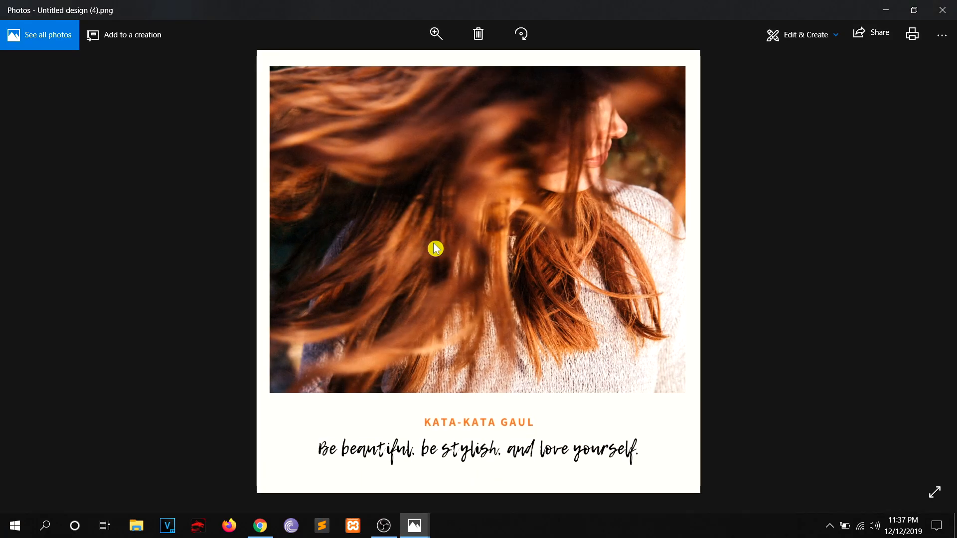
mouse_move(581, 229)
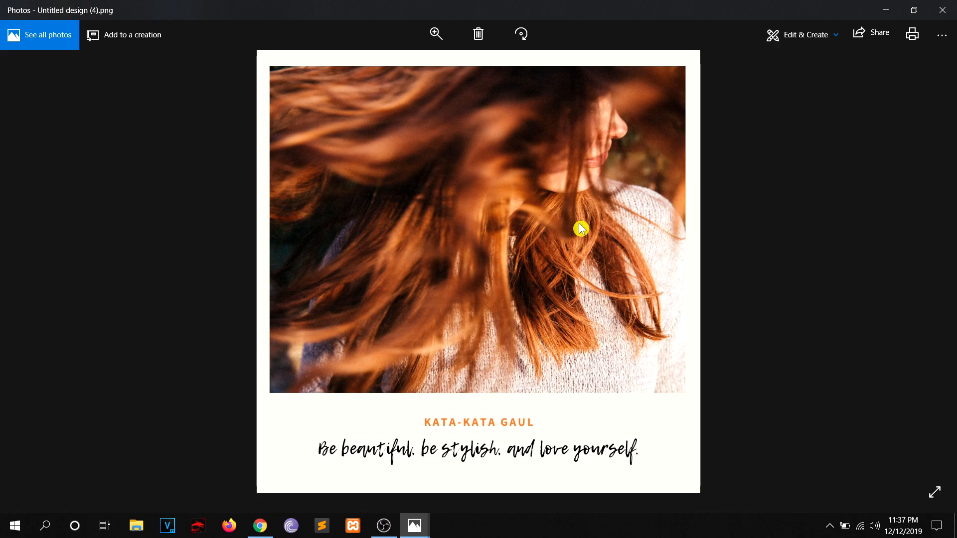
mouse_move(944, 35)
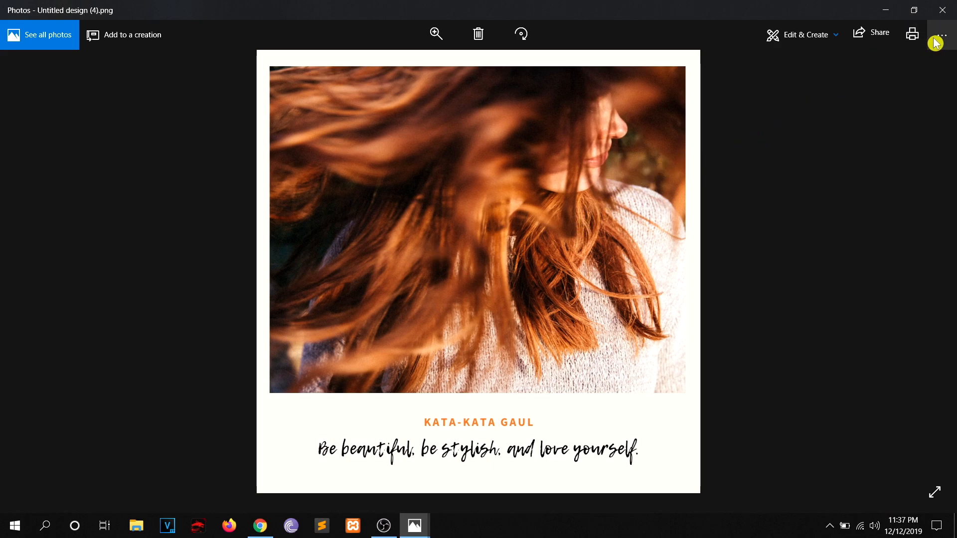
- Confirm the PNG is 1080 × 1080 in Photos file info, then return to Canva
click(941, 33)
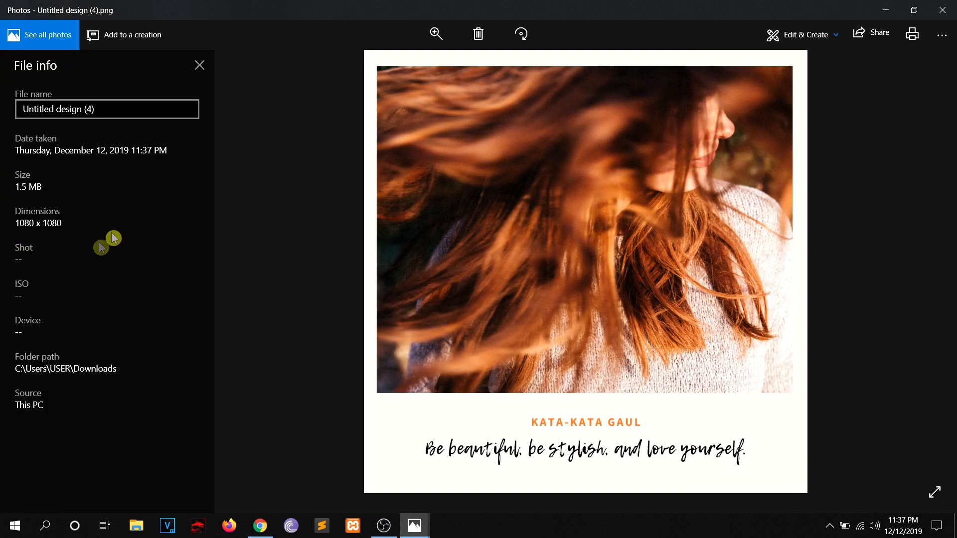
mouse_move(69, 214)
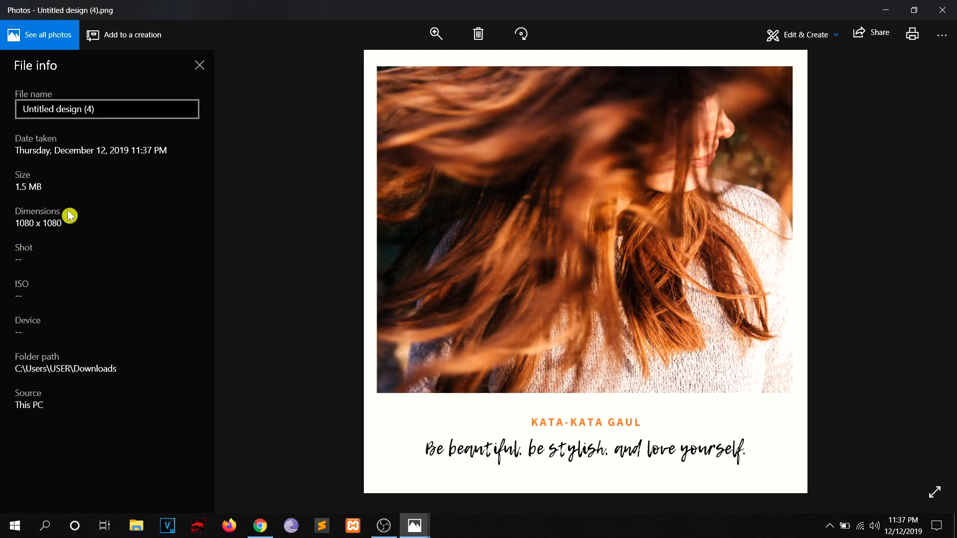
click(200, 66)
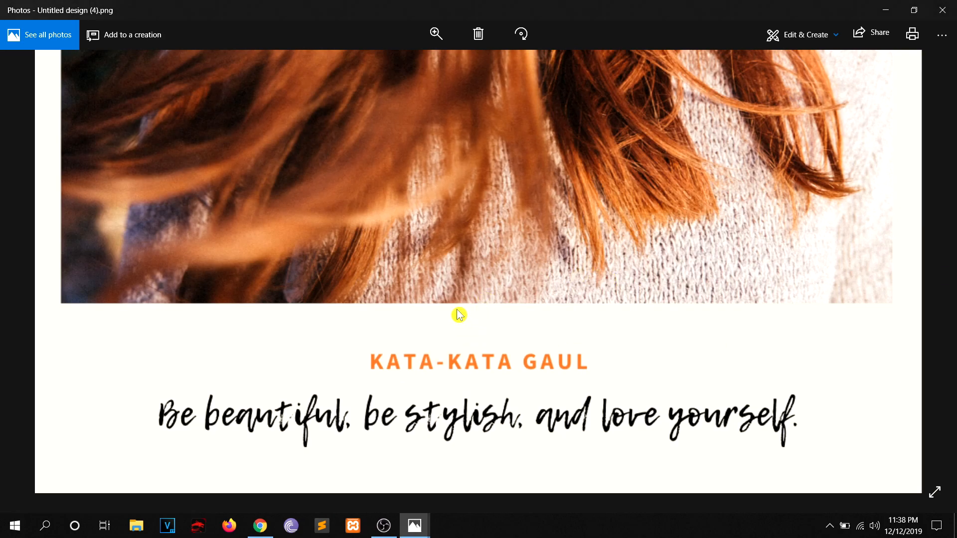
mouse_move(416, 362)
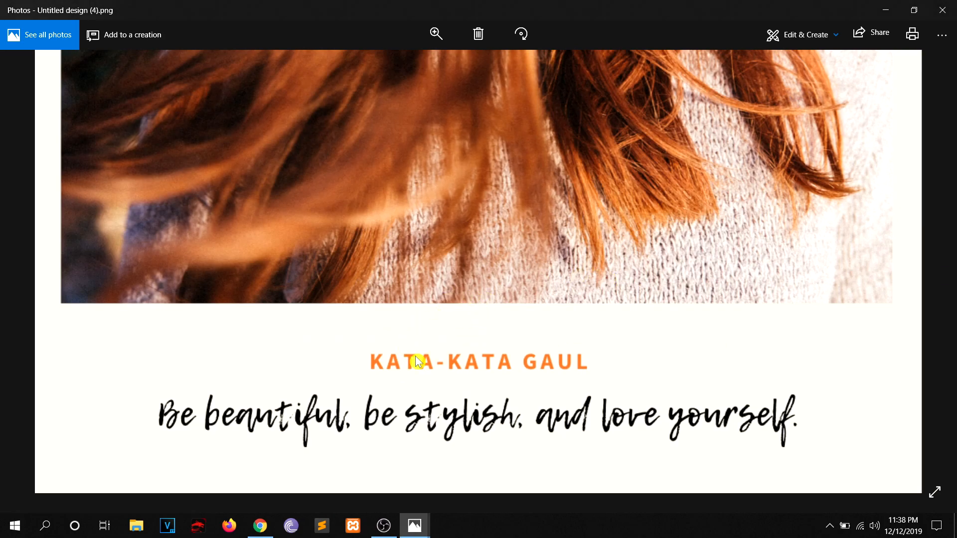
mouse_move(493, 356)
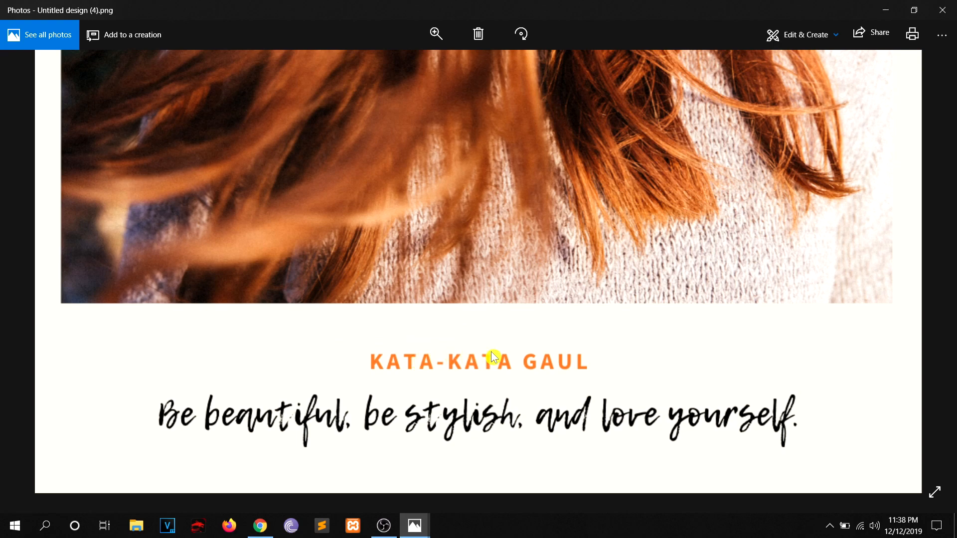
click(259, 526)
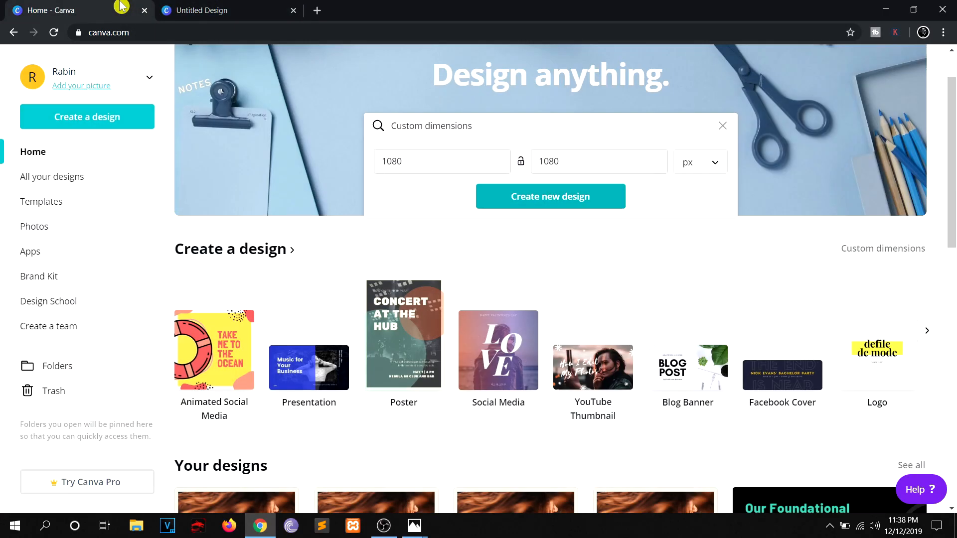
- Create a custom-dimension design 2160 px square
click(443, 162)
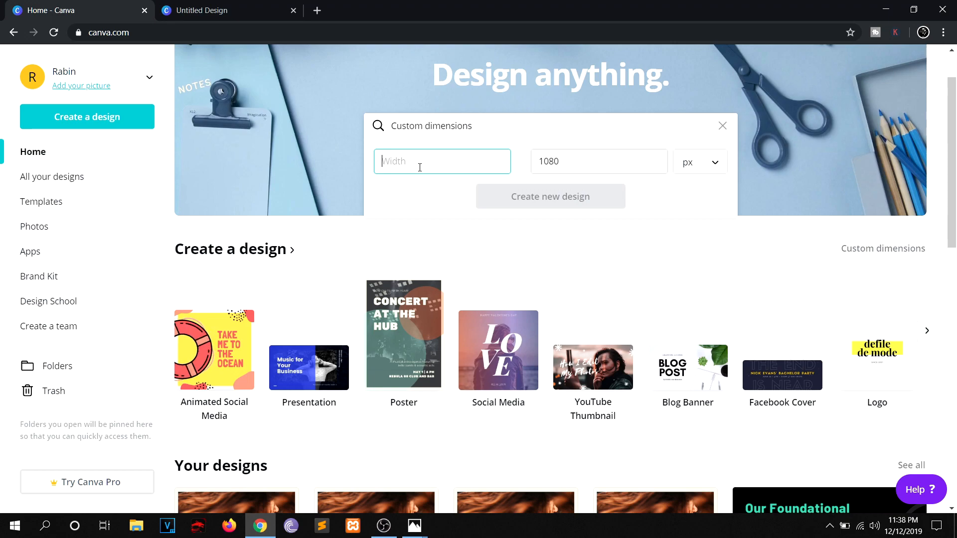
text(216)
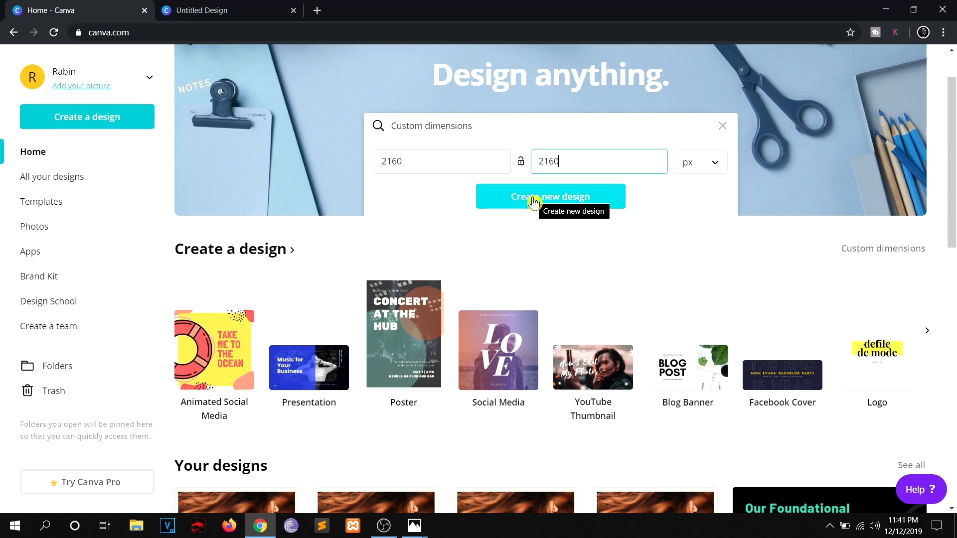
click(550, 197)
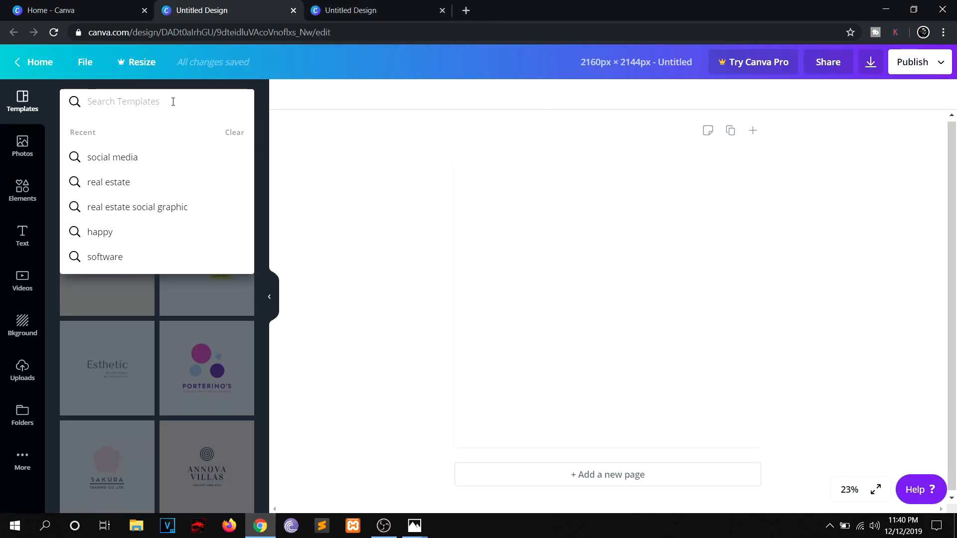
- Apply the hair-photo quote template to the 2160 design and download it as PNG
click(112, 157)
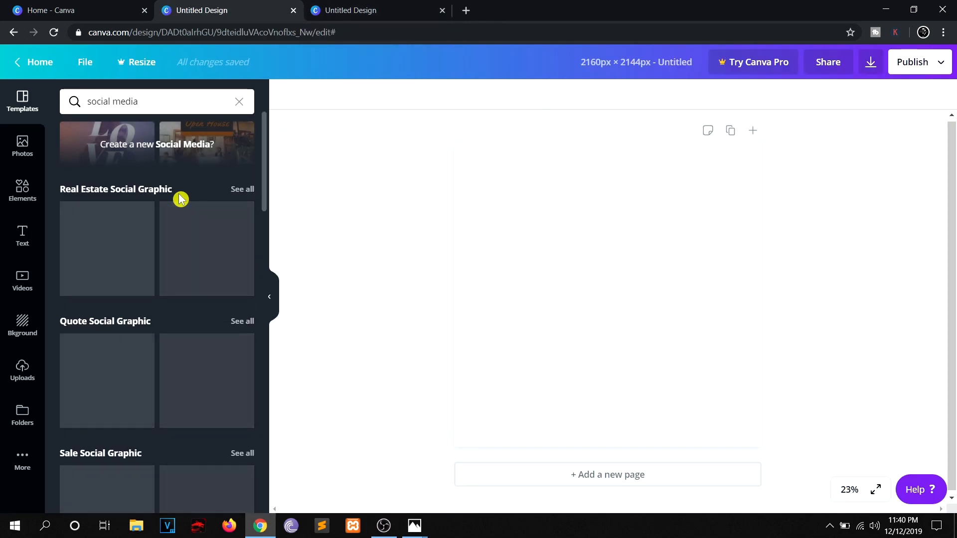
click(208, 367)
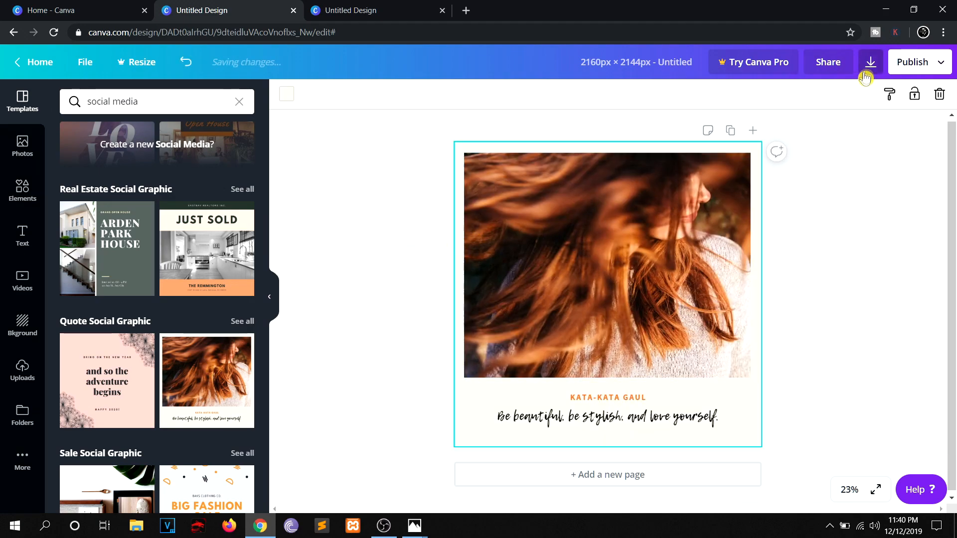
click(870, 62)
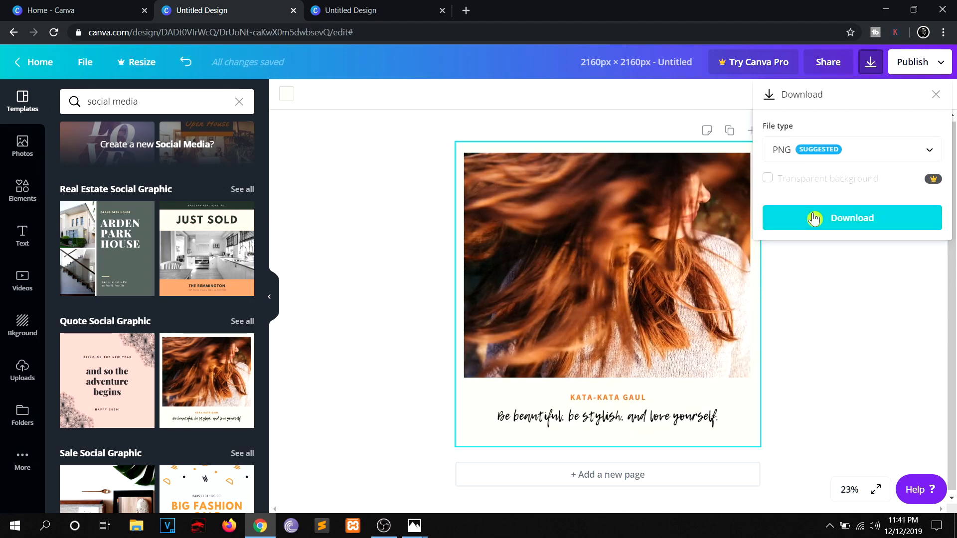
click(851, 218)
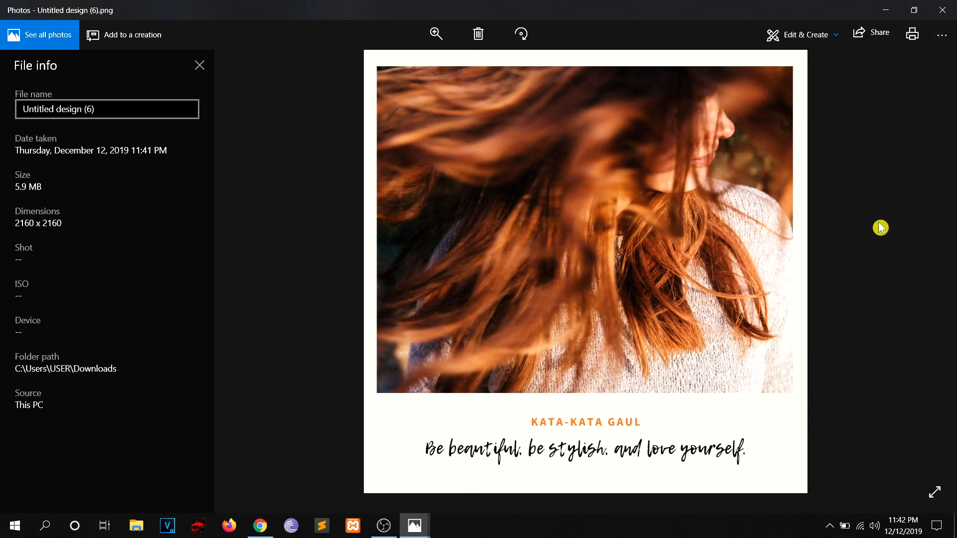
mouse_move(87, 212)
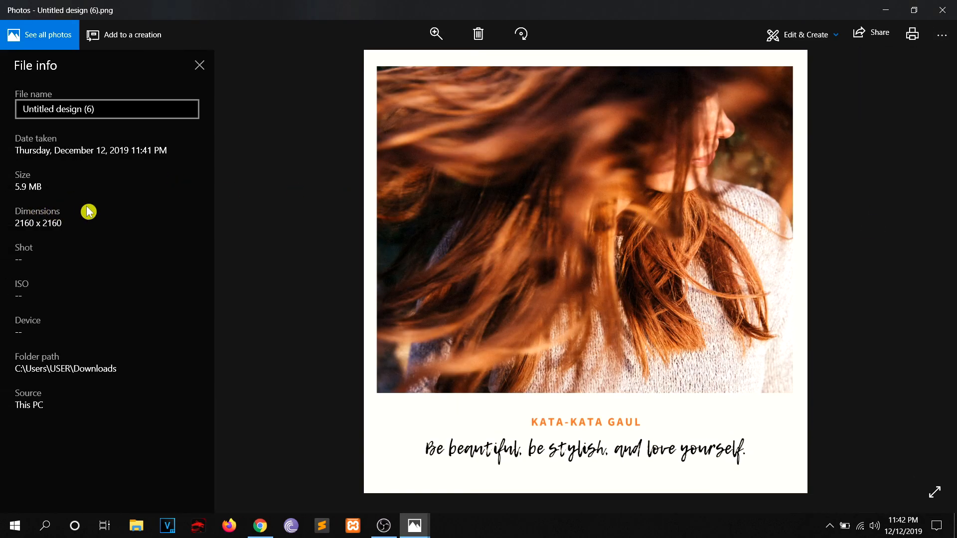
mouse_move(109, 217)
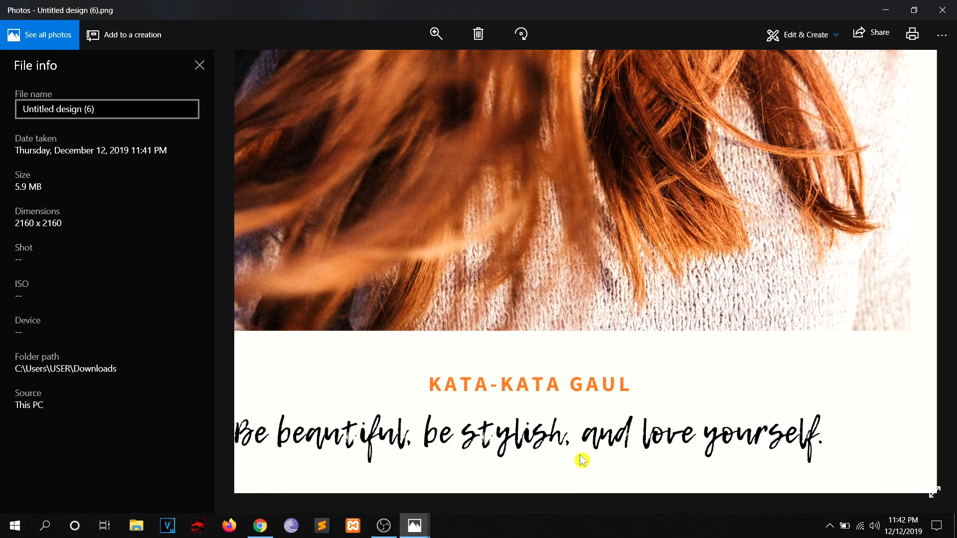
mouse_move(430, 510)
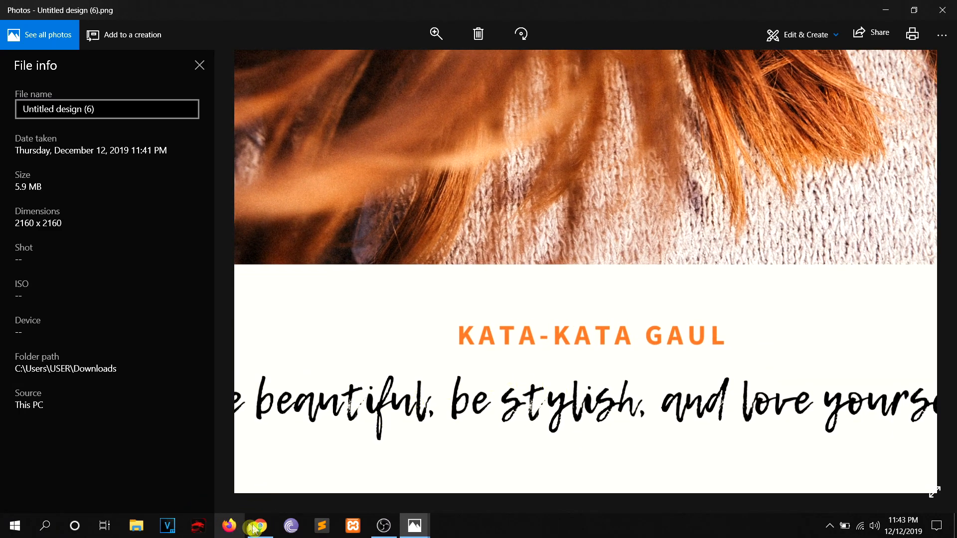
- Return from Photos to the Canva home page after confirming 2160 × 2160
click(259, 527)
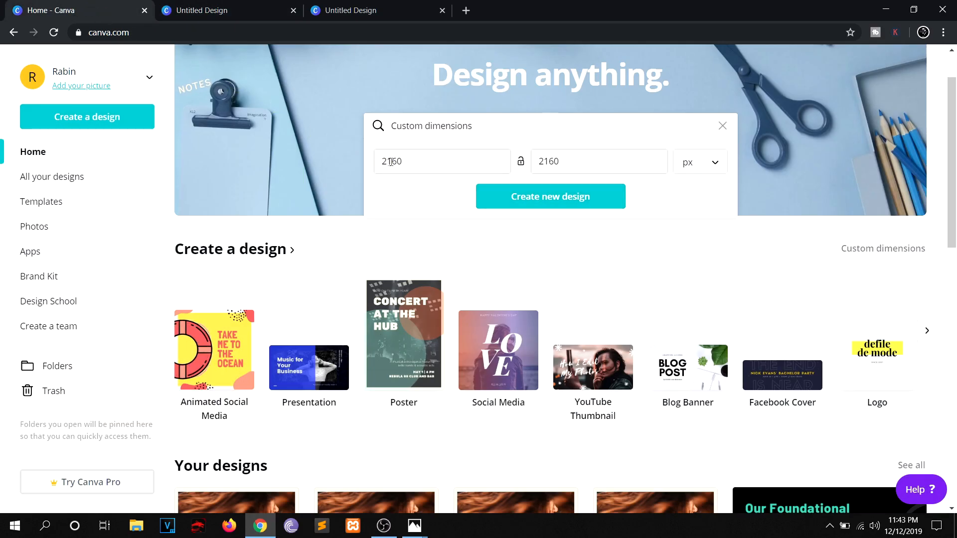
mouse_move(498, 203)
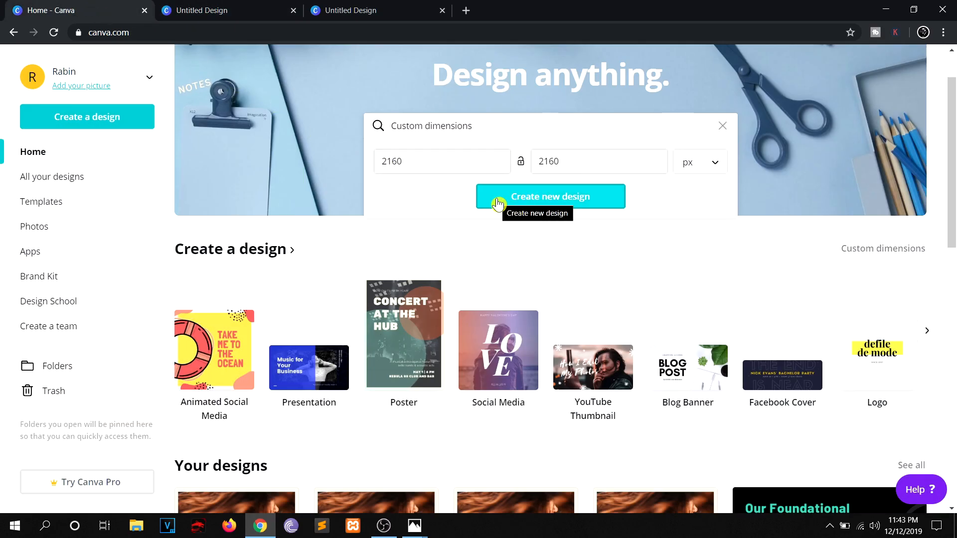